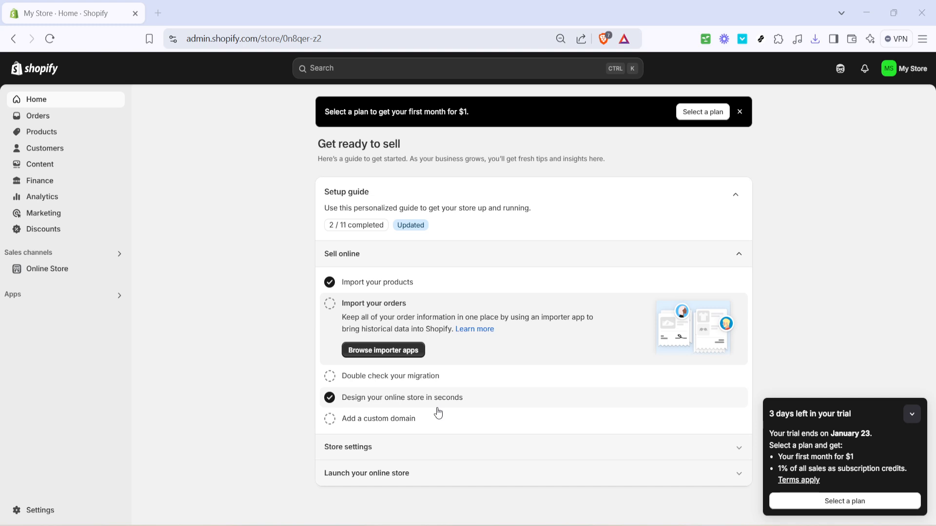
{"action": "mouse_move", "coordinate": [392, 416]}
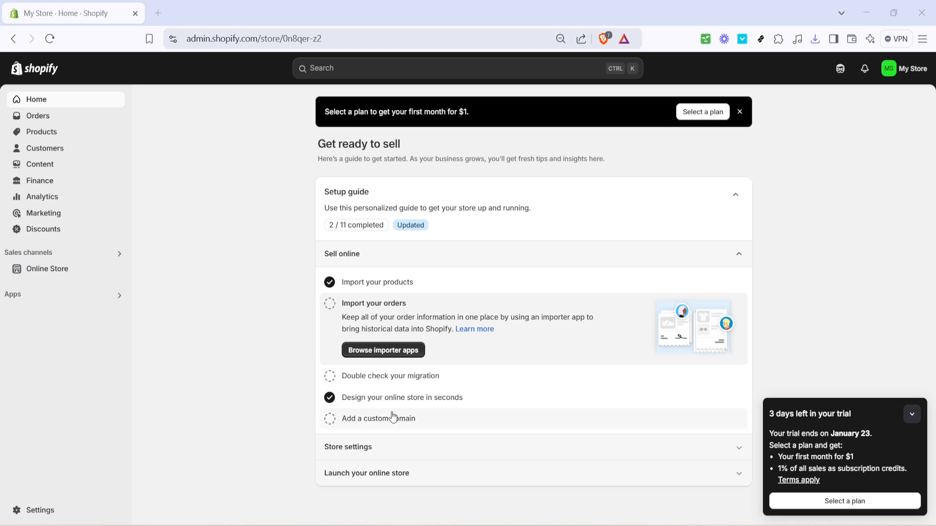
{"action": "mouse_move", "coordinate": [183, 316]}
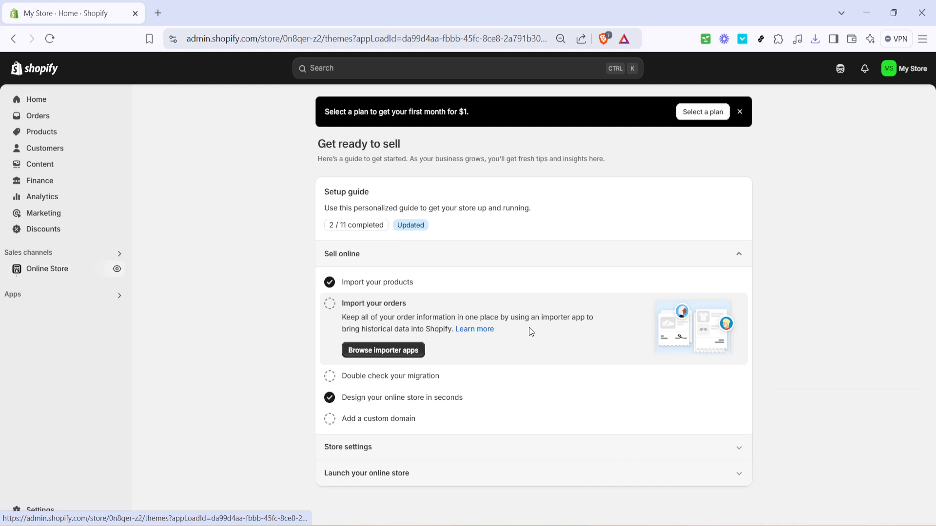
- Go to the Online Store themes page where Dawn is the current theme
{"action": "left_click", "coordinate": [47, 269]}
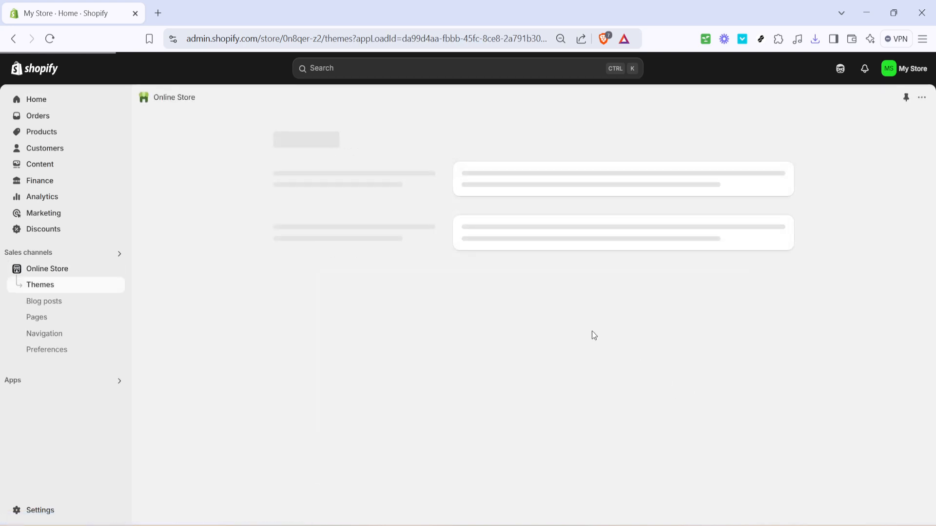
{"action": "mouse_move", "coordinate": [584, 356]}
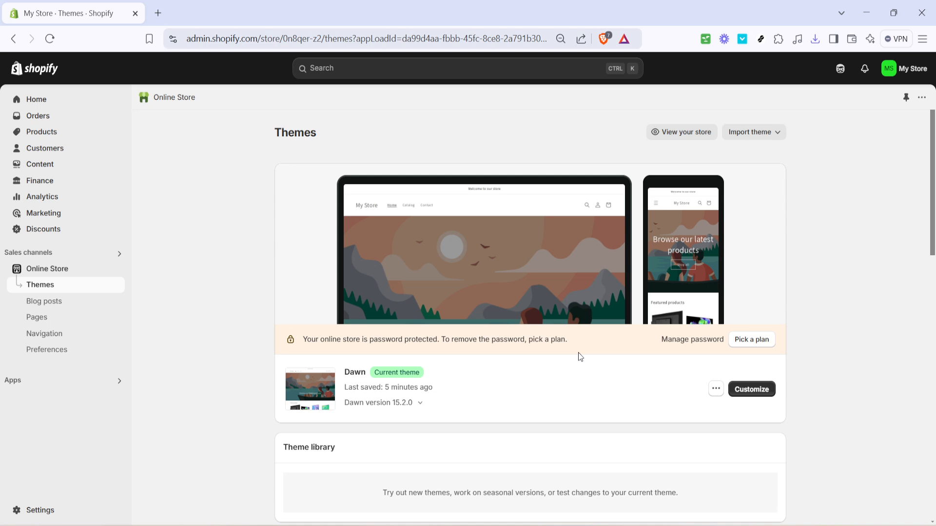
{"action": "mouse_move", "coordinate": [550, 375]}
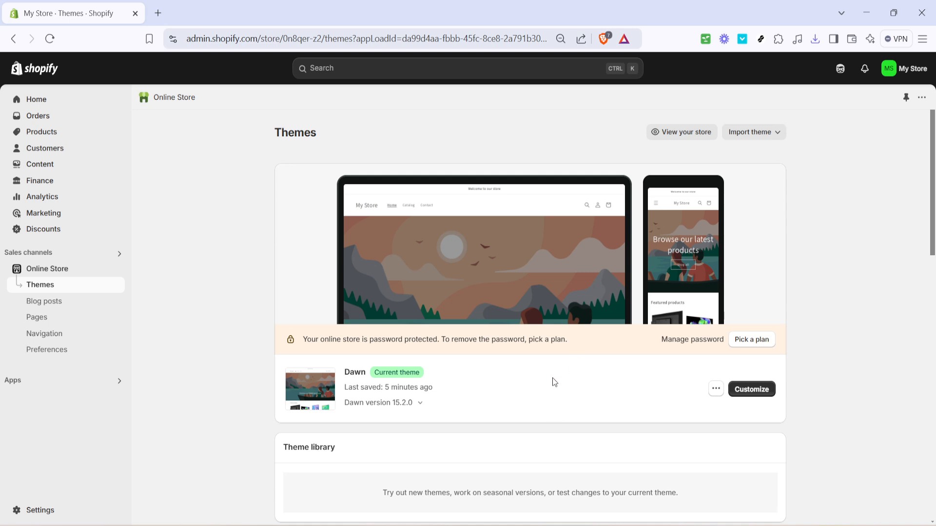
{"action": "mouse_move", "coordinate": [712, 407]}
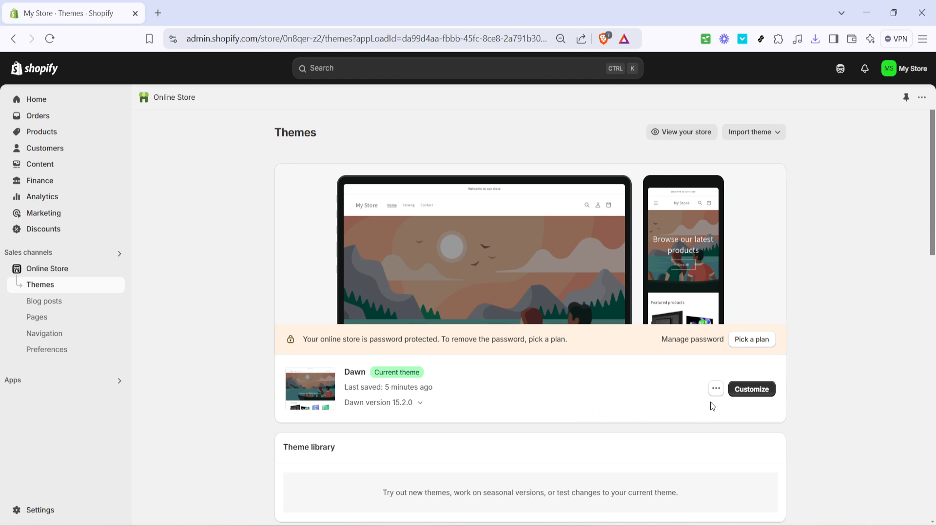
{"action": "mouse_move", "coordinate": [499, 323]}
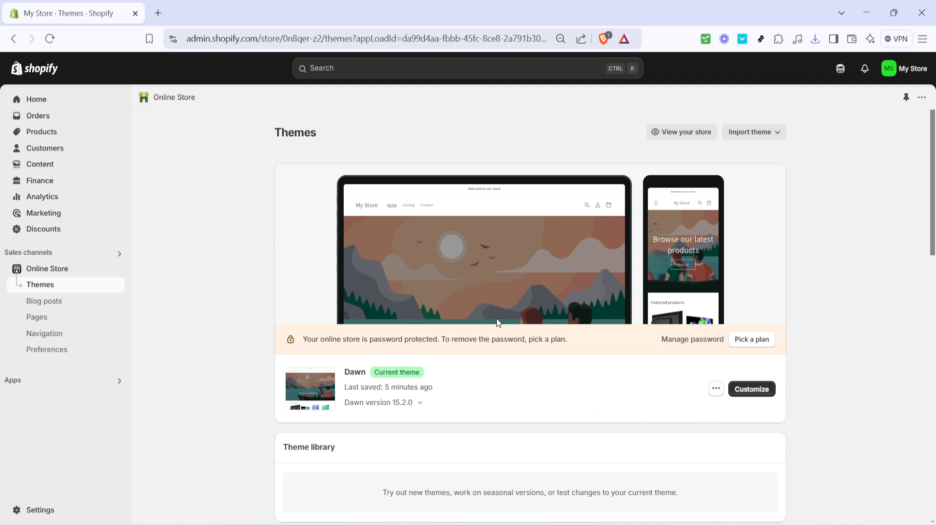
{"action": "mouse_move", "coordinate": [324, 358]}
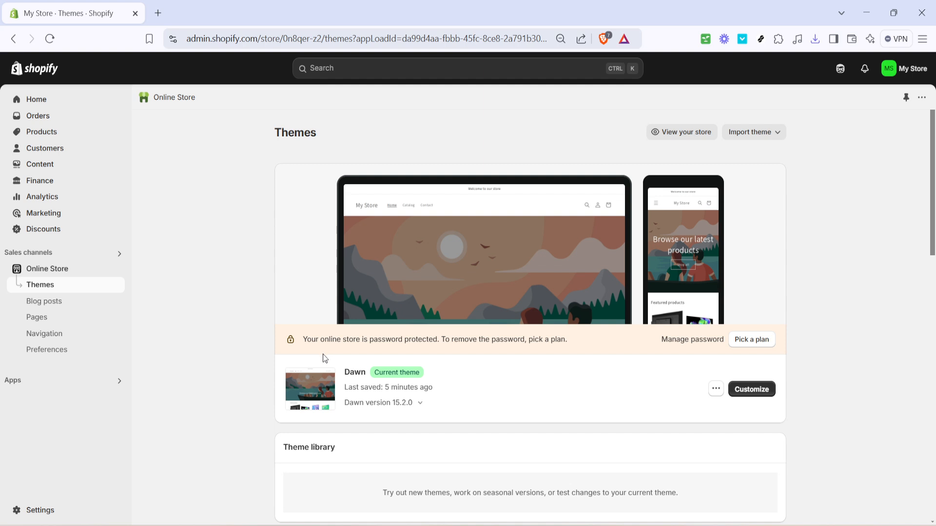
{"action": "mouse_move", "coordinate": [679, 410]}
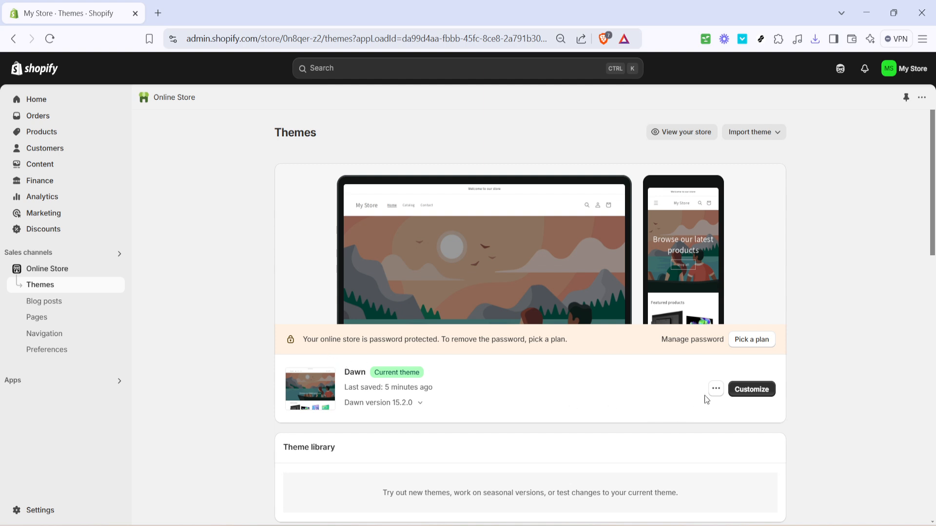
- Choose Edit code from the Dawn theme's more-actions menu to reach its code editor
{"action": "left_click", "coordinate": [714, 389]}
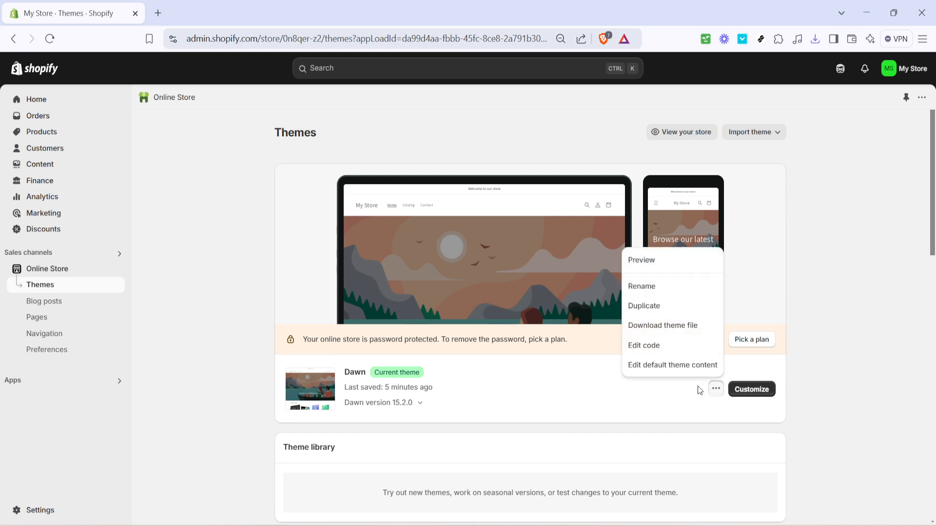
{"action": "mouse_move", "coordinate": [644, 345]}
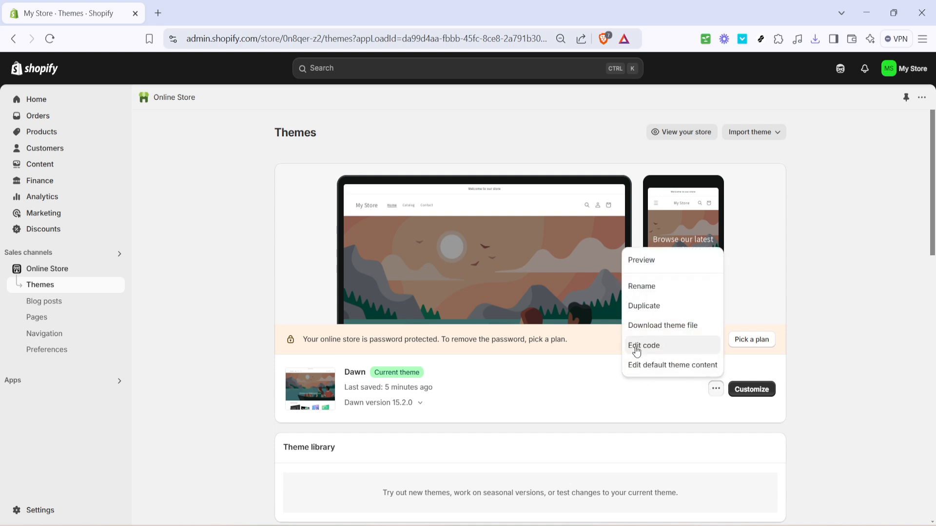
{"action": "left_click", "coordinate": [643, 346]}
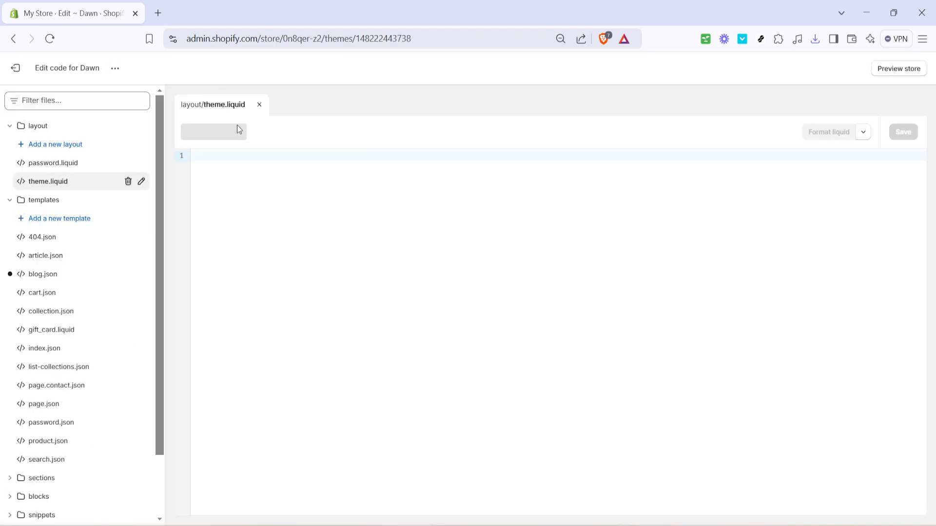
- Load layout/theme.liquid in the editor from the file tree
{"action": "left_click", "coordinate": [259, 105]}
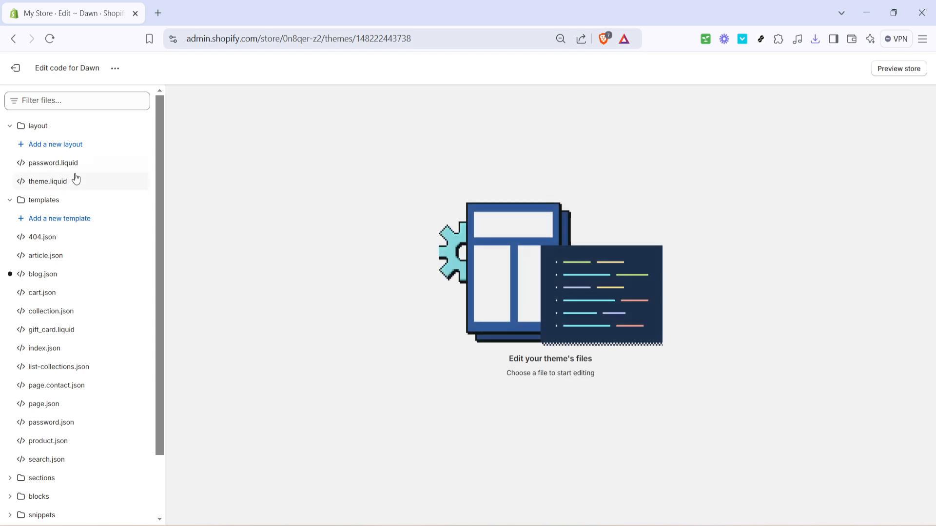
{"action": "mouse_move", "coordinate": [58, 186]}
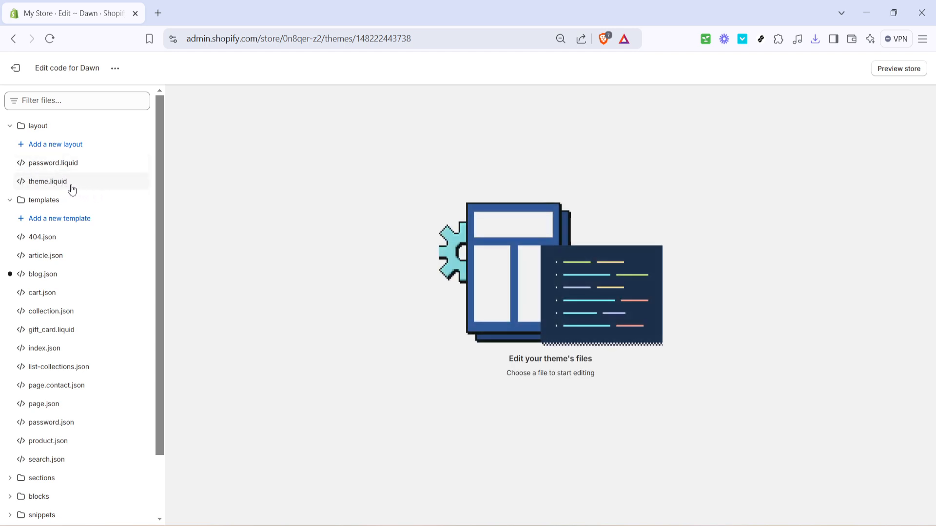
{"action": "left_click", "coordinate": [48, 180]}
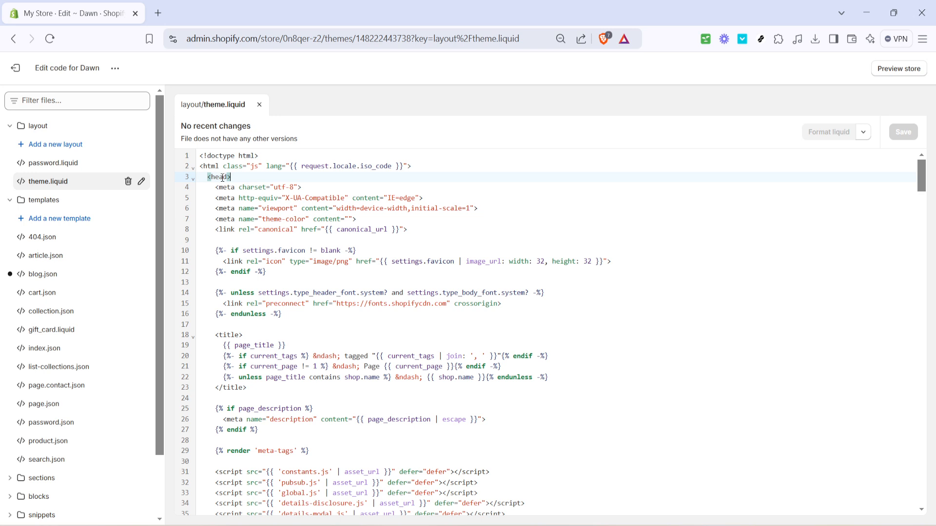
- Insert a blank line directly after the opening <head> tag in theme.liquid
{"action": "left_click", "coordinate": [250, 177]}
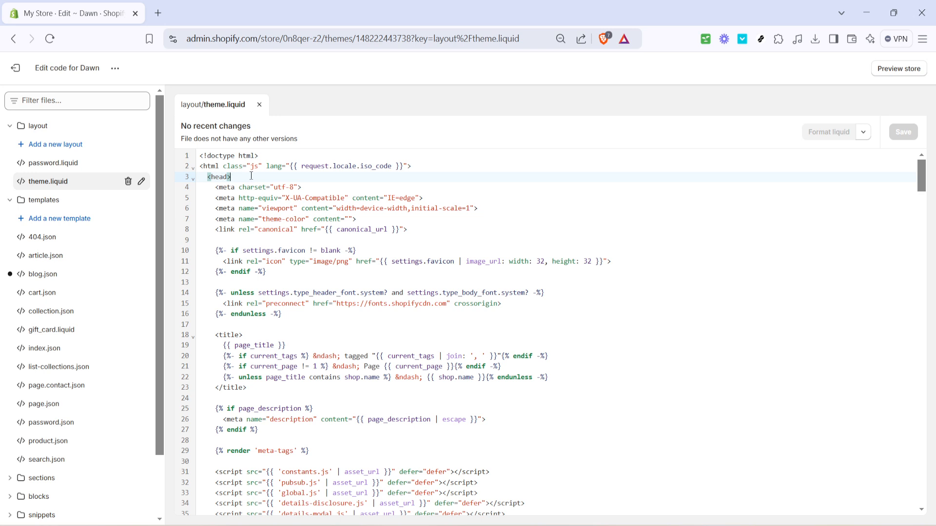
{"action": "key", "text": "Enter"}
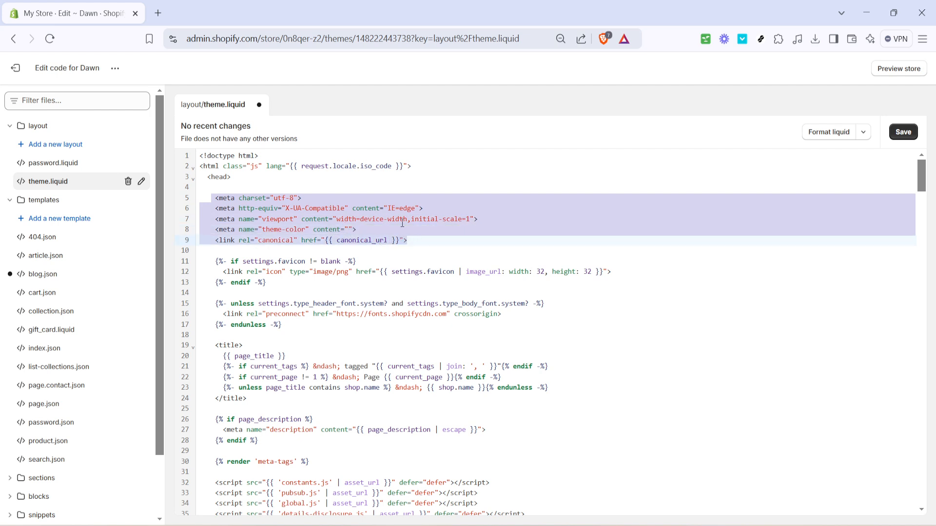
{"action": "mouse_move", "coordinate": [198, 202]}
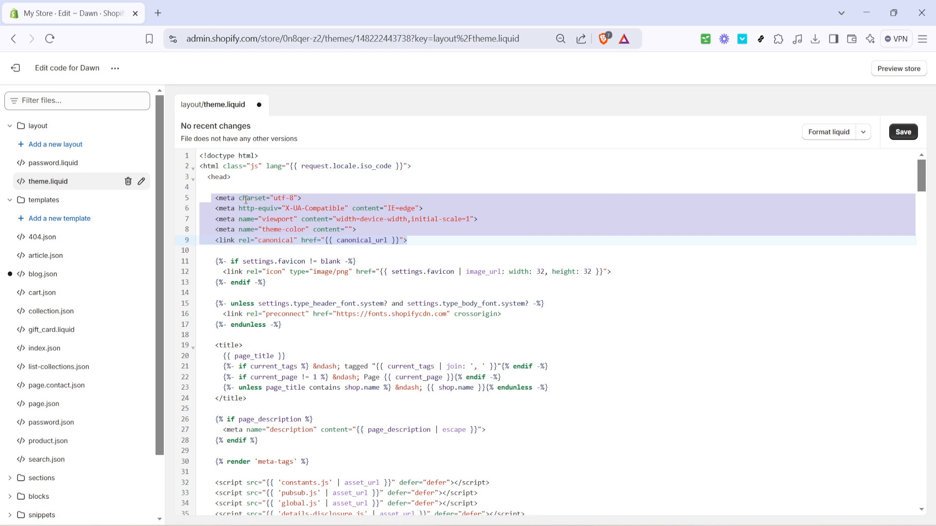
{"action": "mouse_move", "coordinate": [253, 198]}
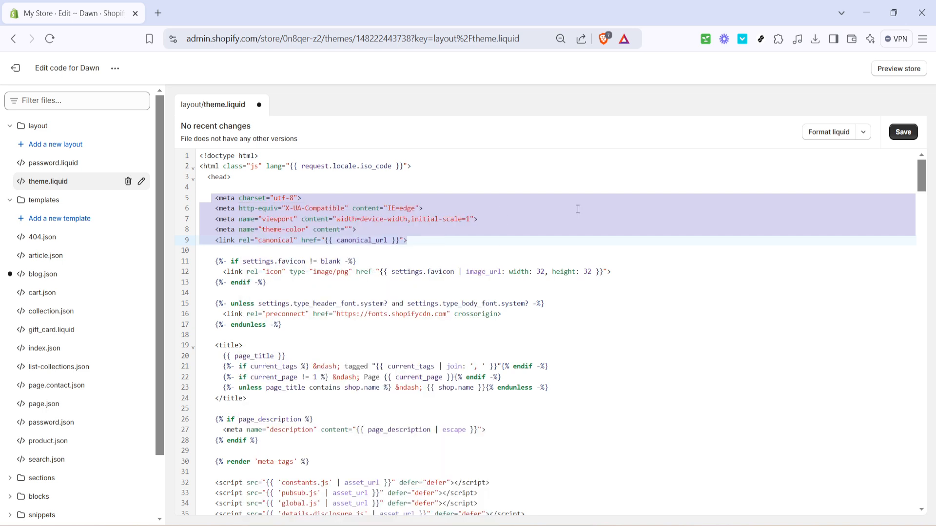
- Delete the charset, compatibility, viewport, theme-color and canonical lines, leaving the cursor on empty line 4
{"action": "key", "text": "Delete"}
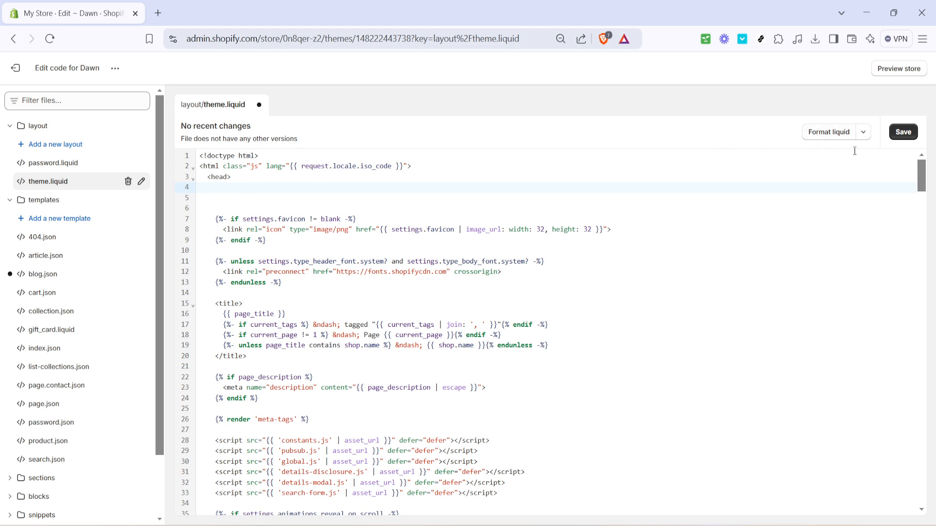
{"action": "mouse_move", "coordinate": [728, 216]}
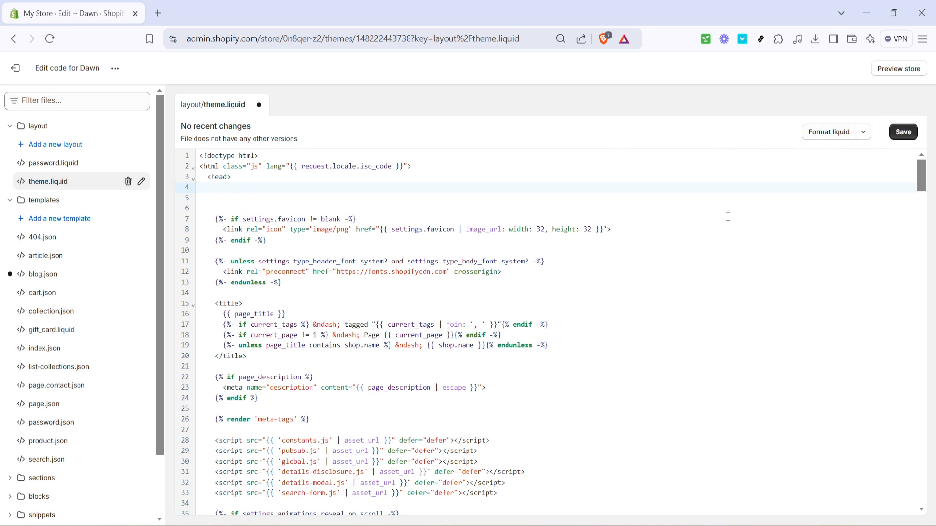
{"action": "left_click", "coordinate": [215, 187]}
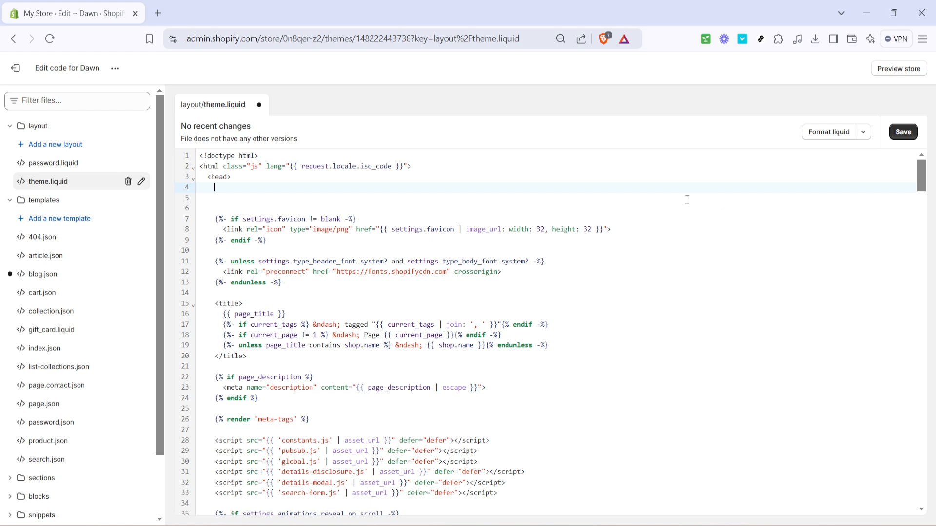
{"action": "mouse_move", "coordinate": [560, 113]}
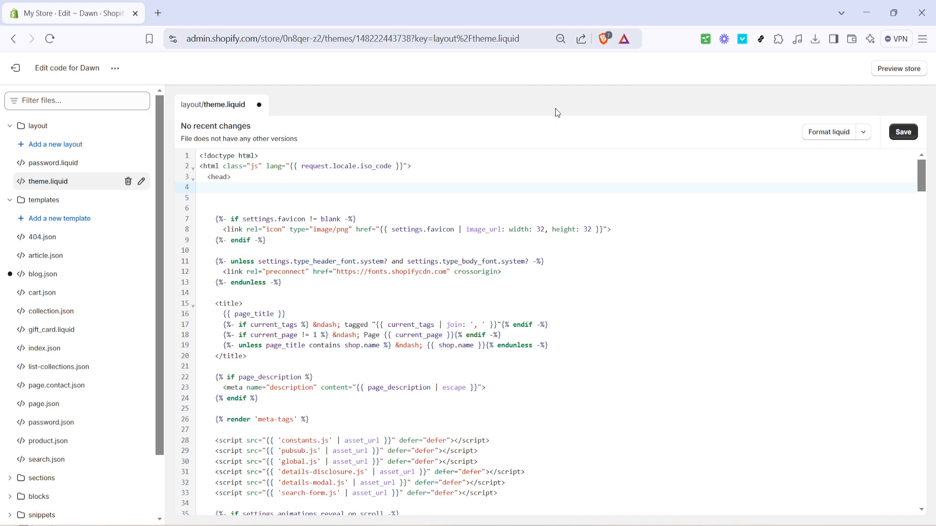
{"action": "left_click", "coordinate": [215, 186]}
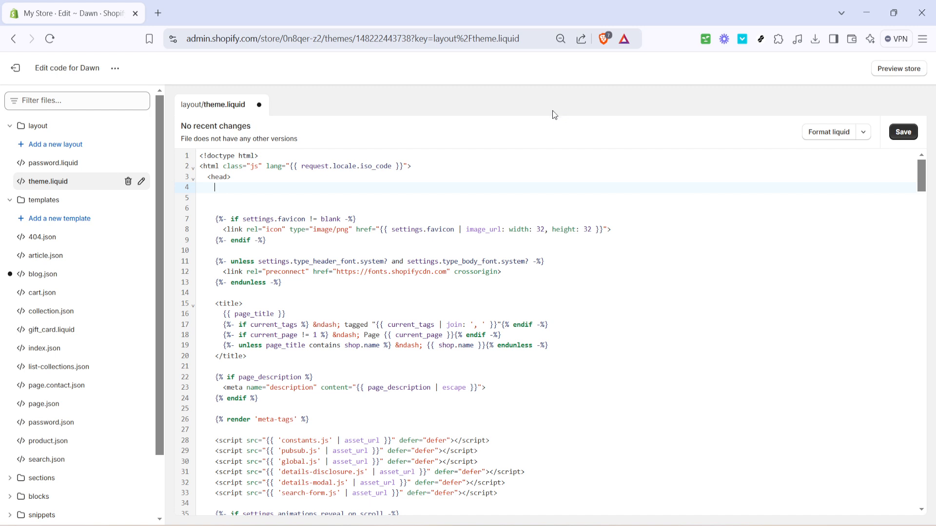